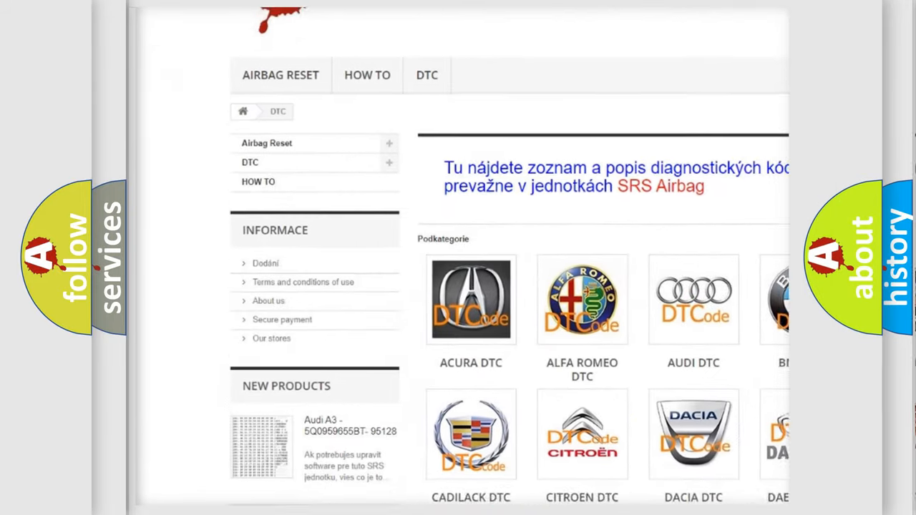
scroll("down", 3)
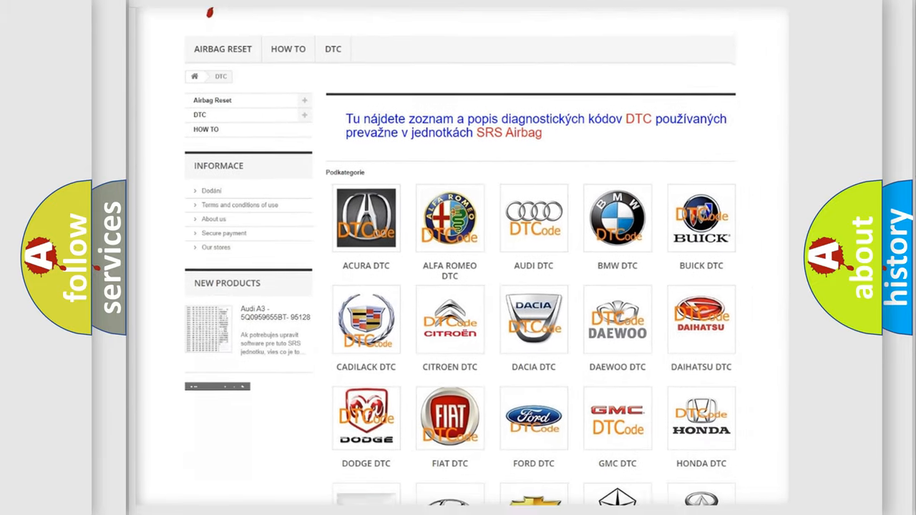
scroll("down", 3)
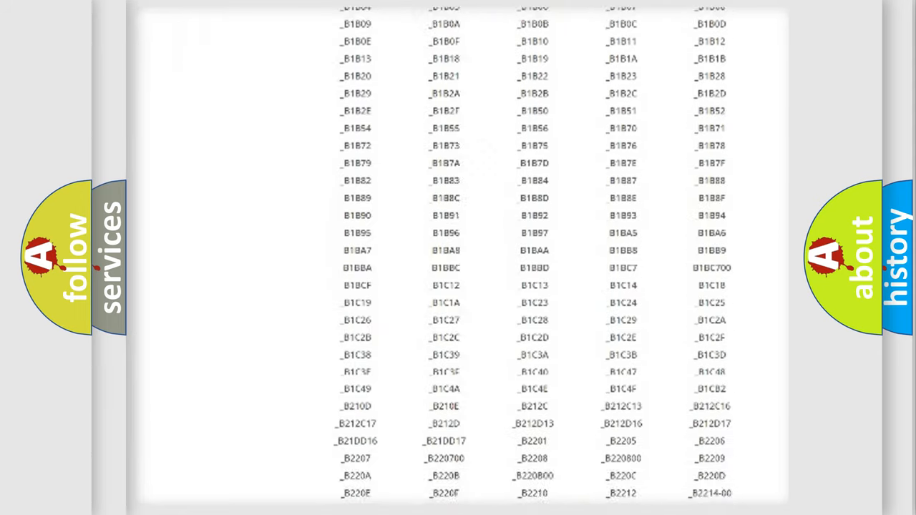
scroll("down", 3)
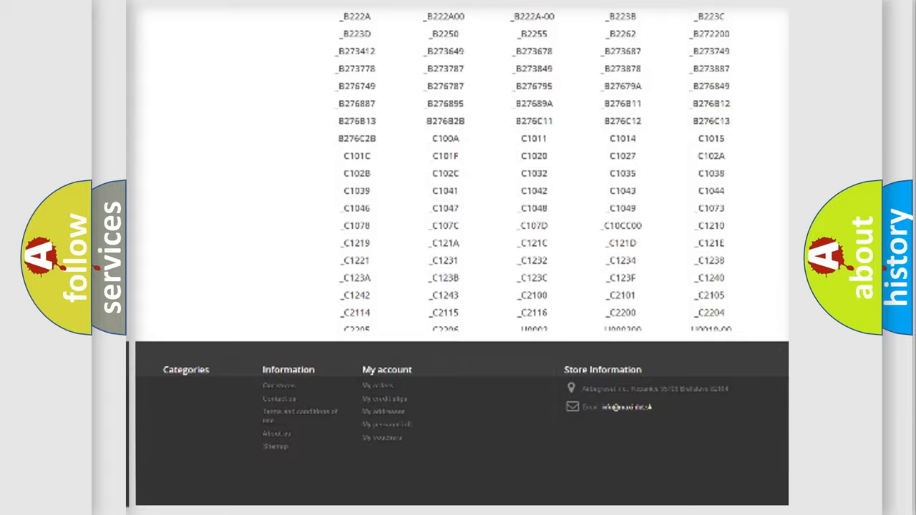
scroll("up", 3)
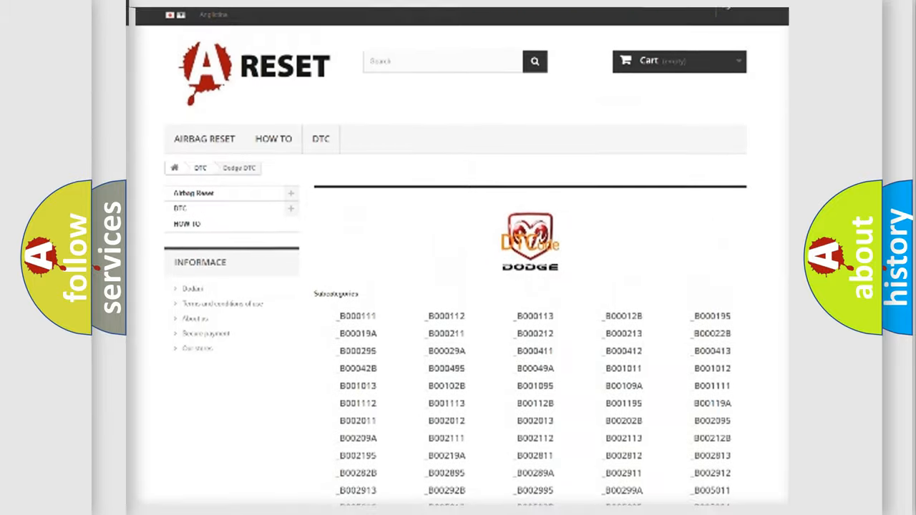